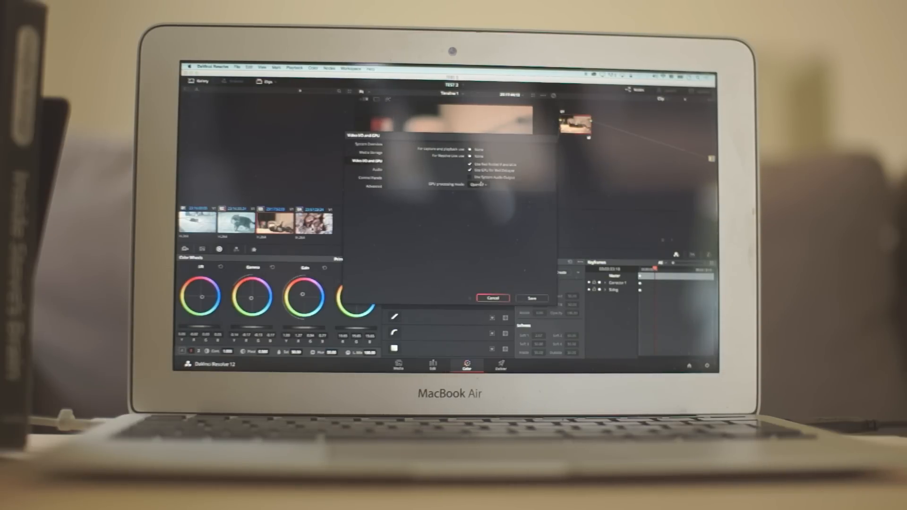
Switch GPU processing mode to OpenCL in Video I/O and GPU preferences and save.
left_click(478, 185)
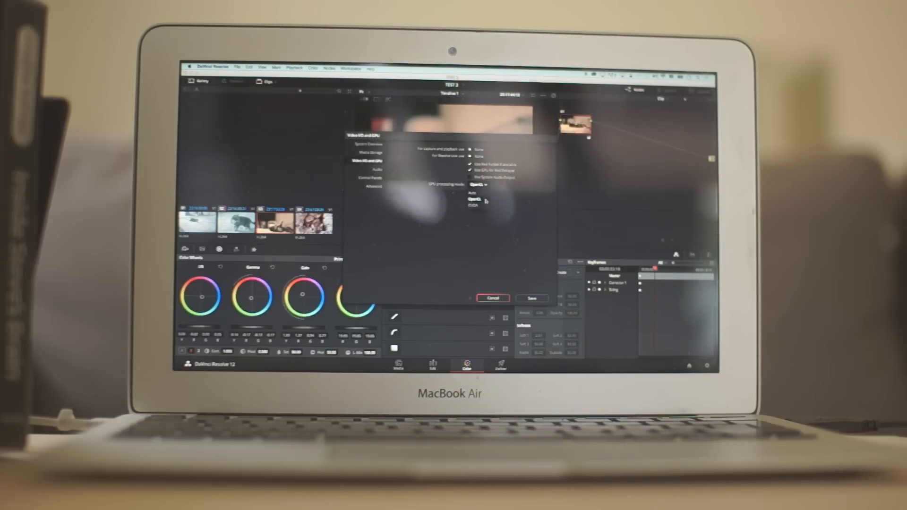
left_click(474, 192)
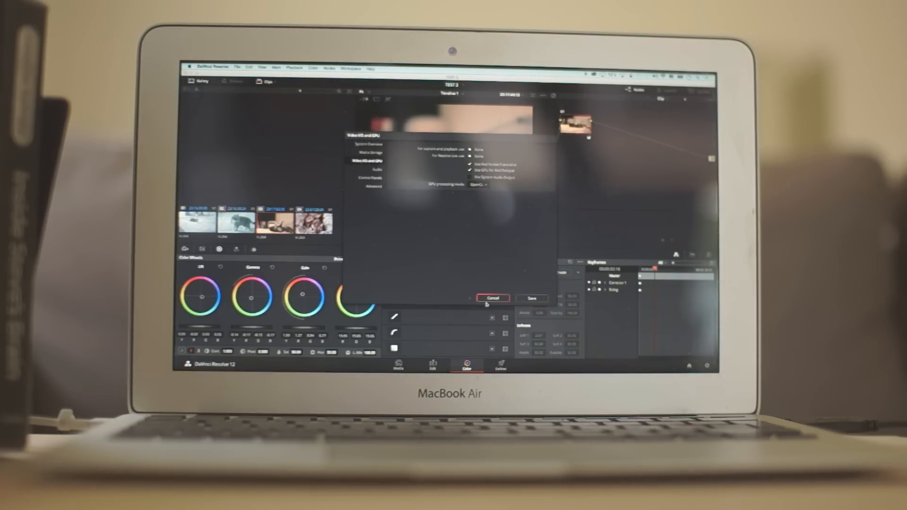
left_click(493, 298)
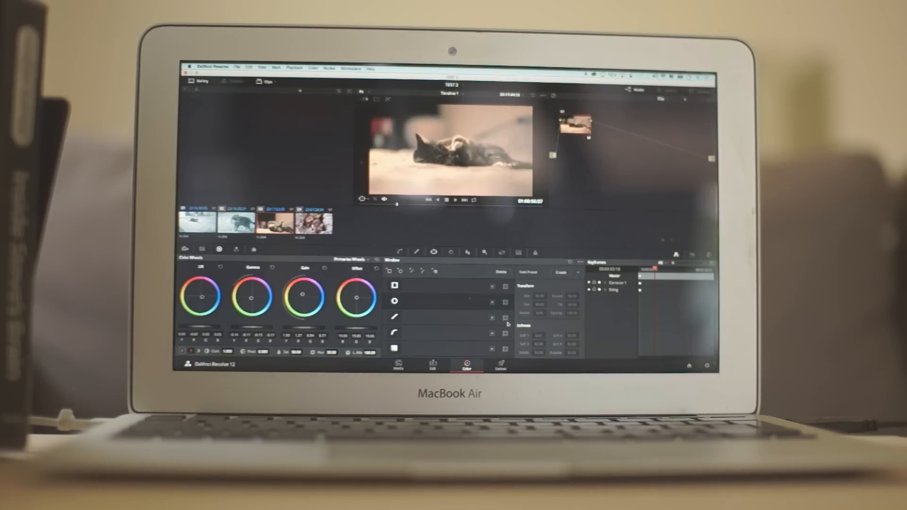
Switch to the Edit page showing the cat clip timeline.
left_click(433, 364)
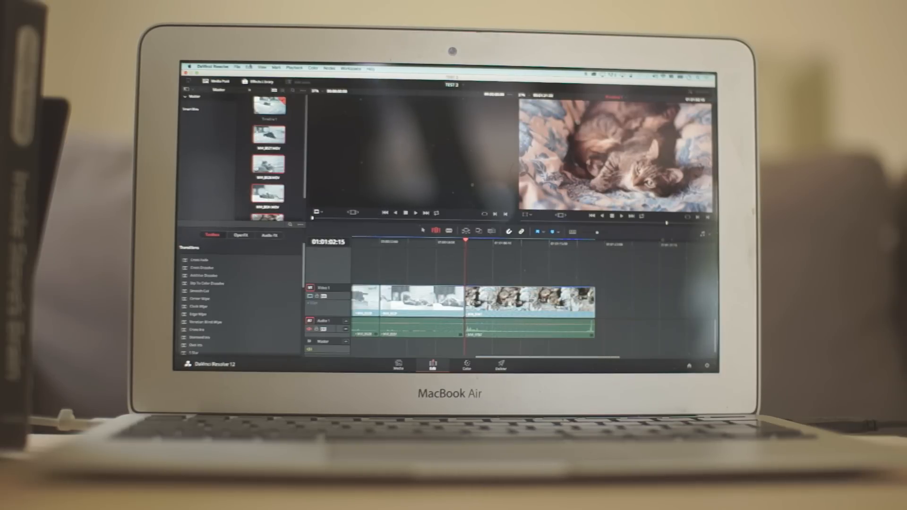
Play the cat sequence timeline in the Edit page viewer.
left_click(295, 67)
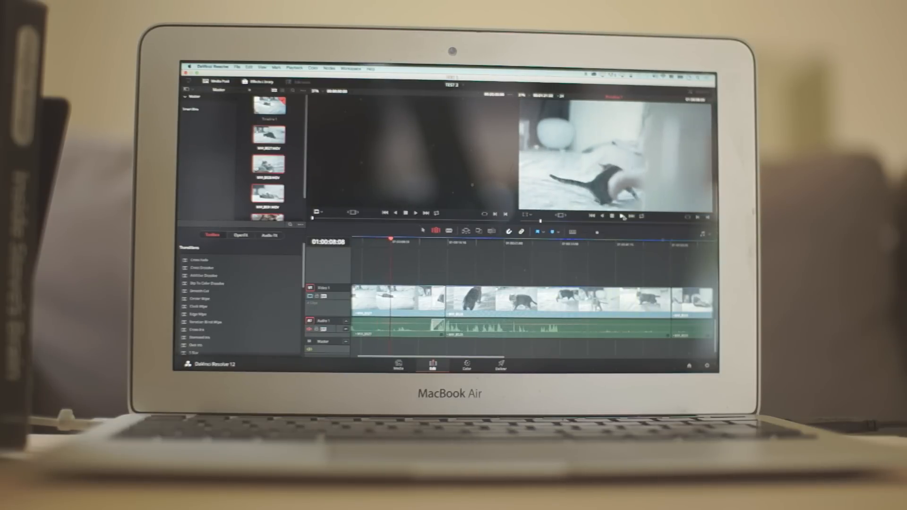
left_click(620, 214)
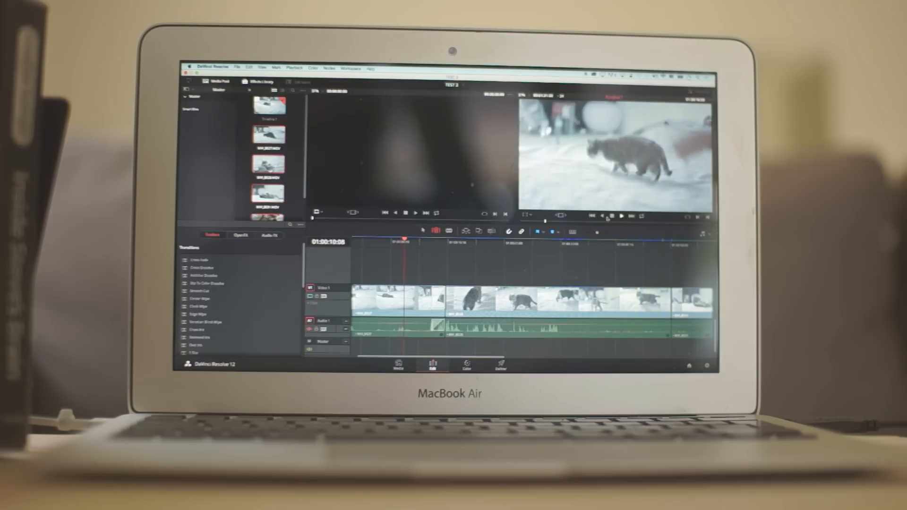
left_click(621, 216)
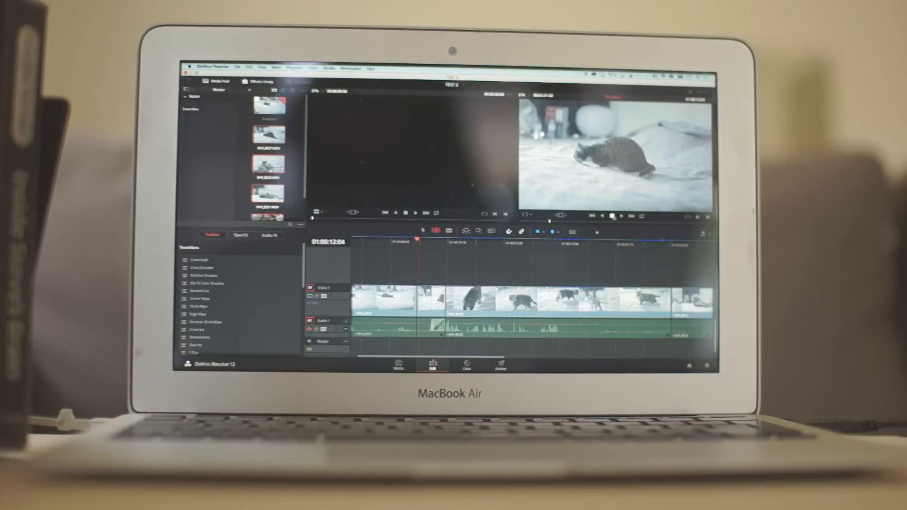